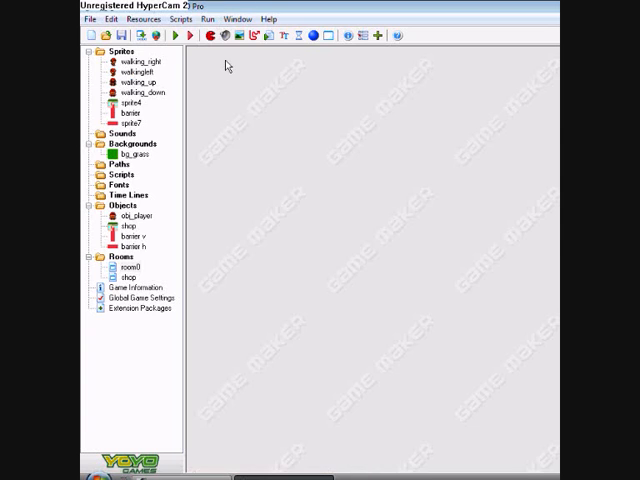
- Review the walking_down, shop and barrier v sprite properties
{"action": "left_click", "coordinate": [130, 60]}
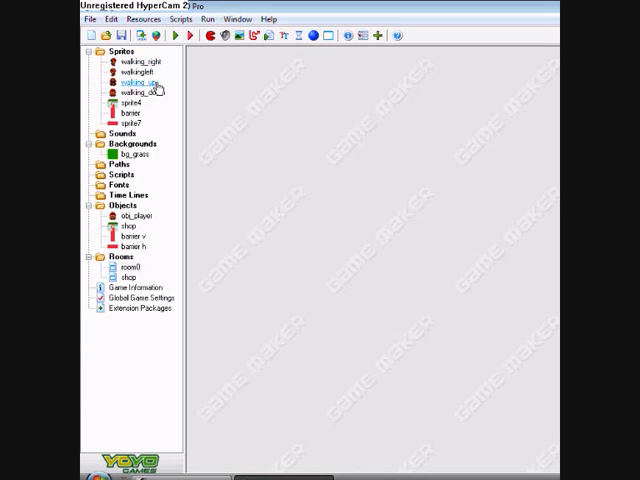
{"action": "double_click", "coordinate": [142, 94]}
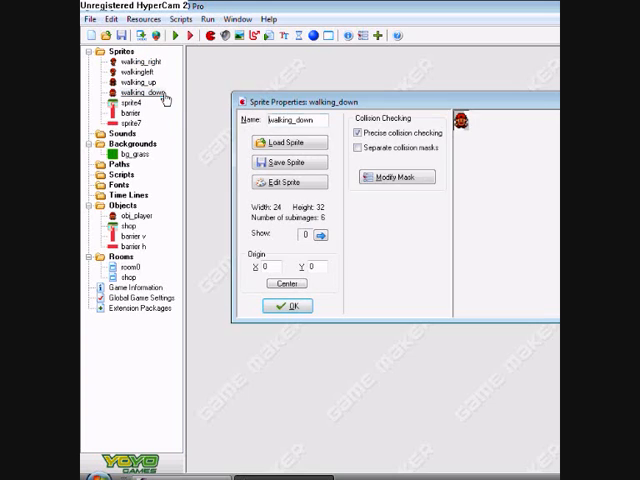
{"action": "left_click", "coordinate": [289, 182]}
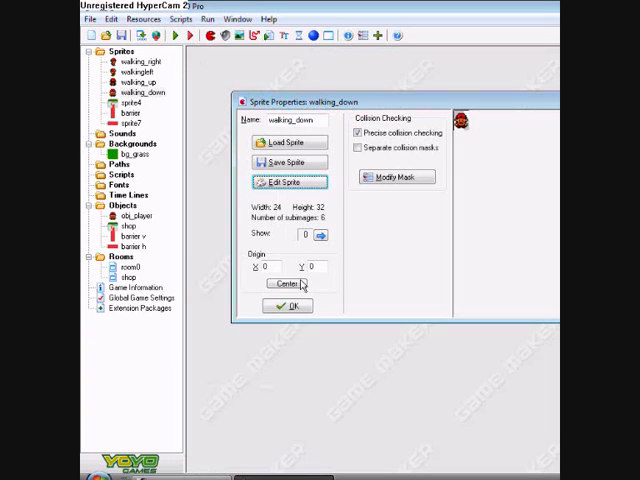
{"action": "left_click", "coordinate": [289, 305]}
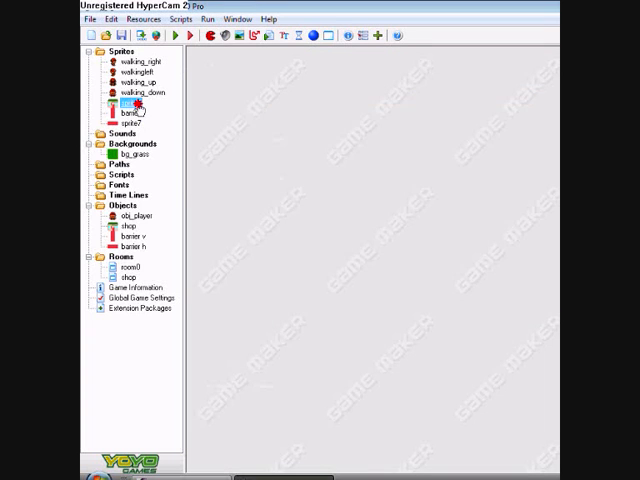
{"action": "double_click", "coordinate": [130, 107]}
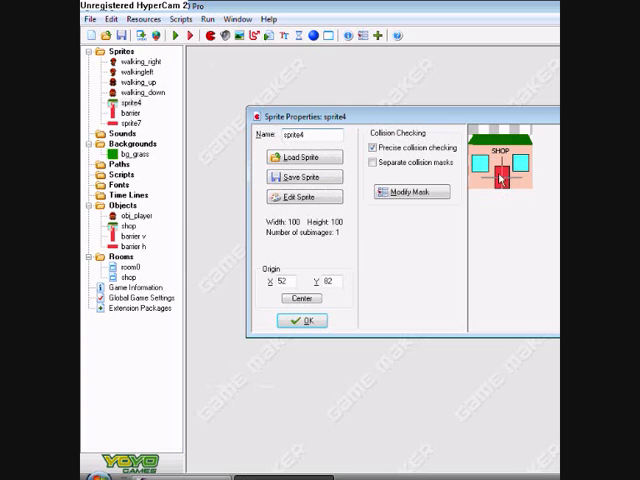
{"action": "mouse_move", "coordinate": [248, 325]}
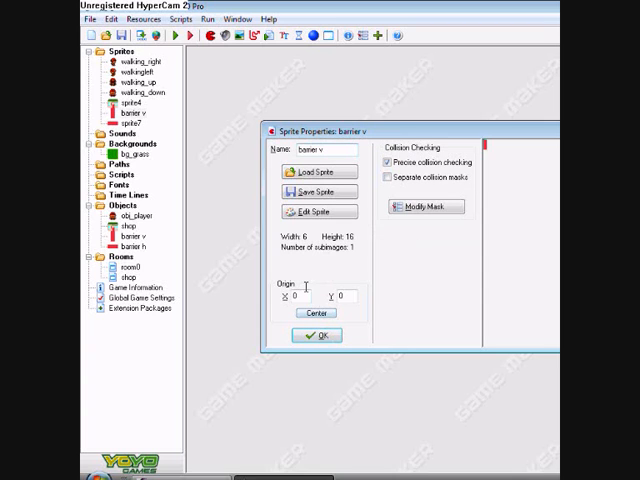
{"action": "left_click", "coordinate": [316, 335]}
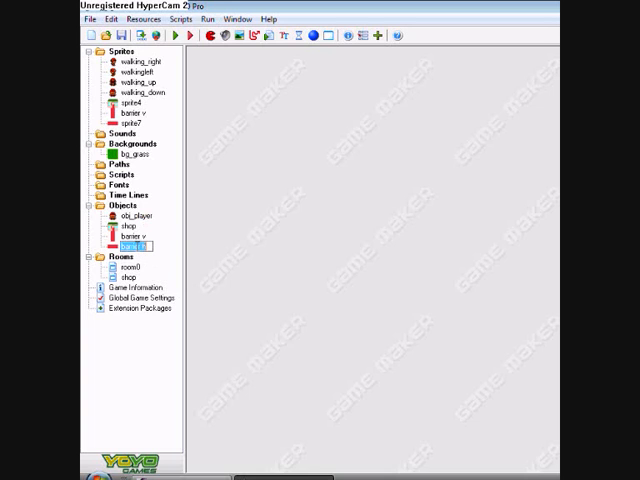
- Review the barrier h object and bg_grass background properties
{"action": "double_click", "coordinate": [130, 245]}
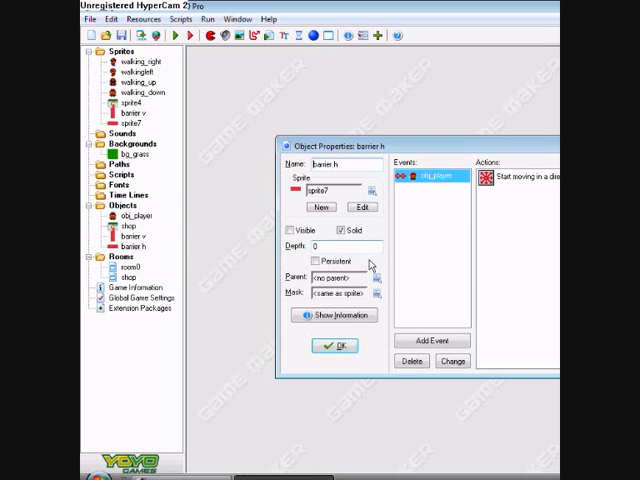
{"action": "left_click", "coordinate": [334, 345]}
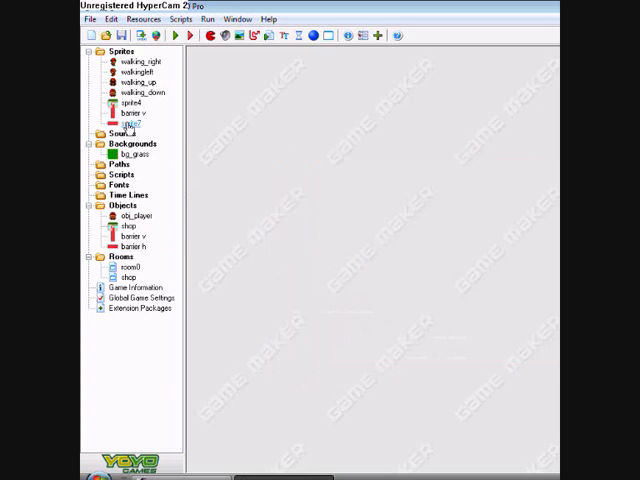
{"action": "double_click", "coordinate": [130, 154]}
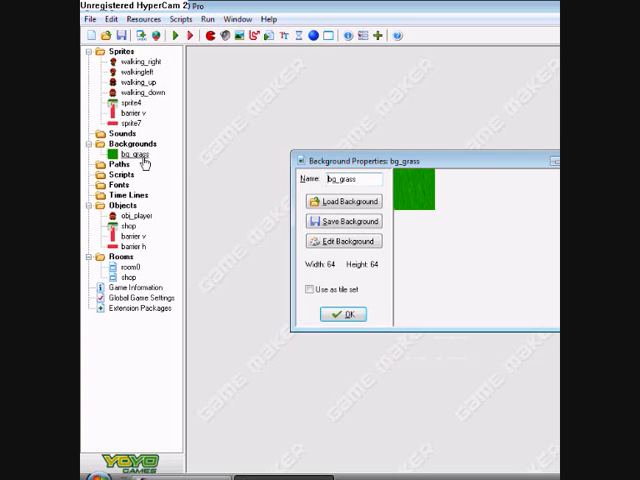
{"action": "left_click", "coordinate": [340, 314]}
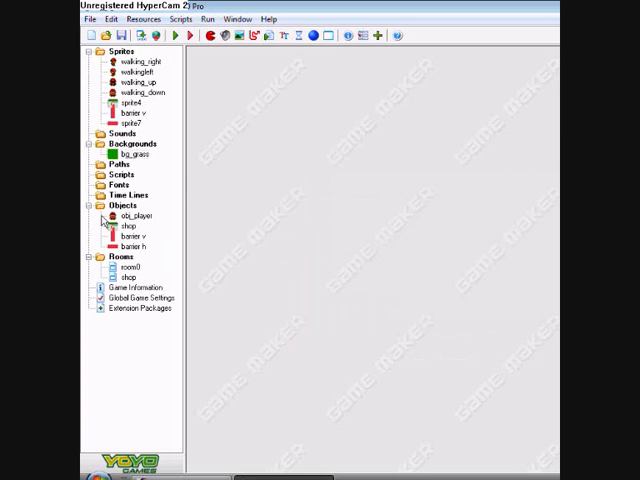
- Inspect obj_player's Create change-sprite action and its Left and Up key events
{"action": "left_click", "coordinate": [130, 215]}
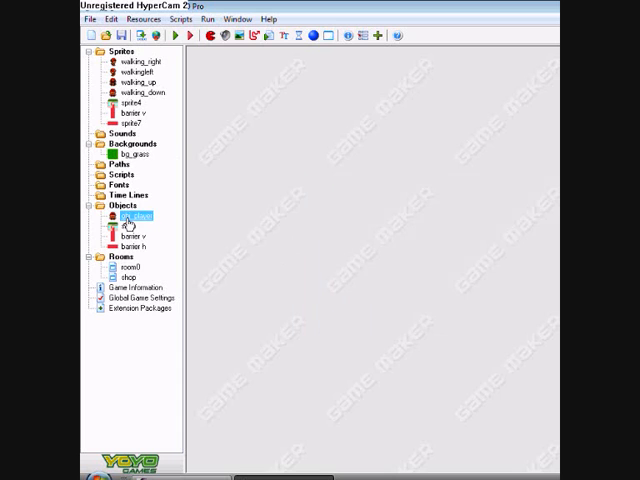
{"action": "double_click", "coordinate": [130, 215]}
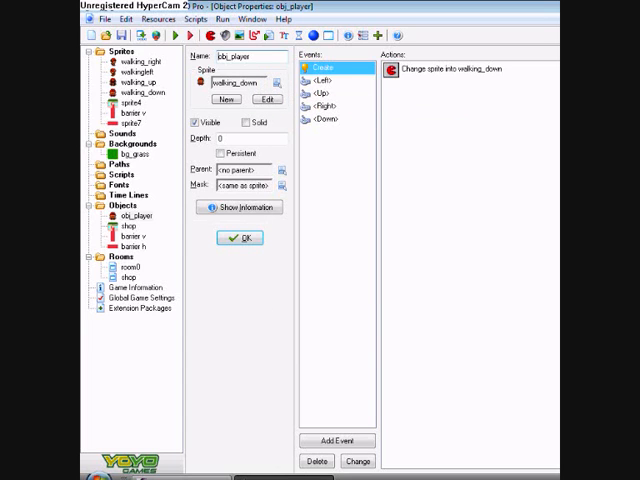
{"action": "double_click", "coordinate": [472, 67]}
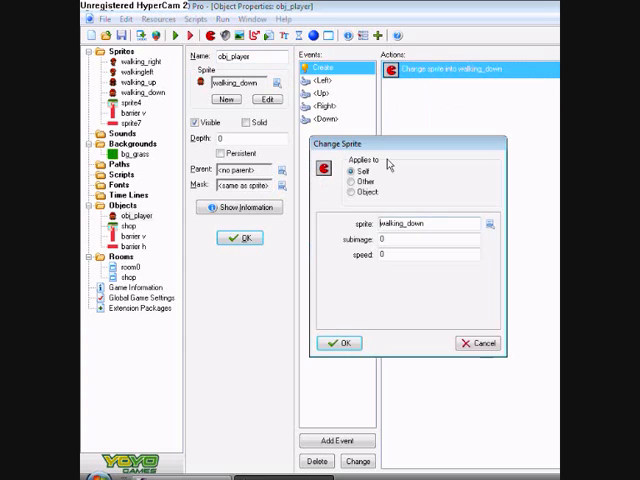
{"action": "left_click", "coordinate": [339, 342]}
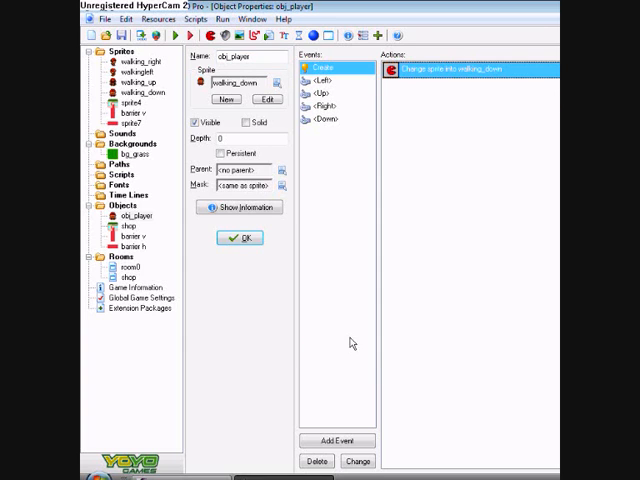
{"action": "left_click", "coordinate": [322, 79]}
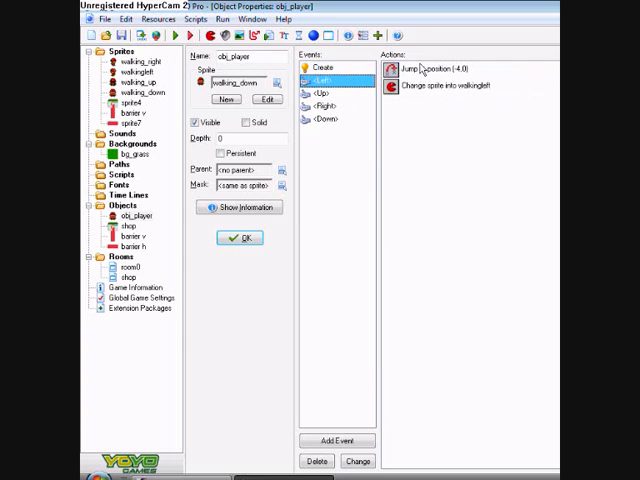
{"action": "mouse_move", "coordinate": [428, 157]}
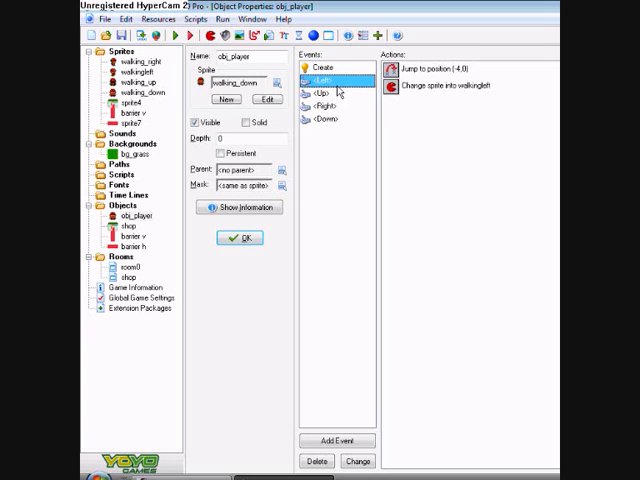
{"action": "left_click", "coordinate": [322, 104]}
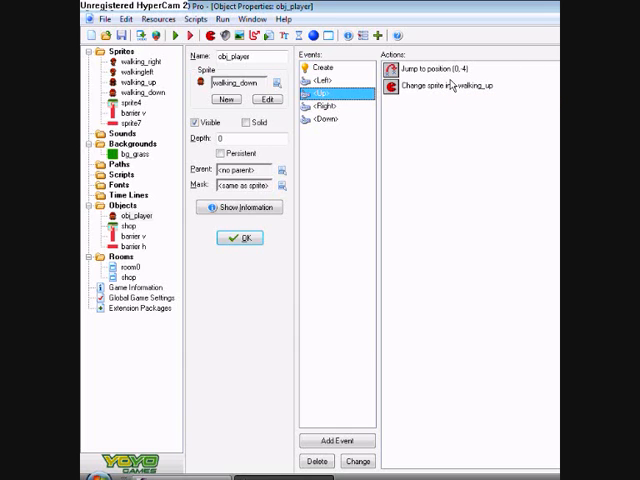
{"action": "double_click", "coordinate": [448, 68]}
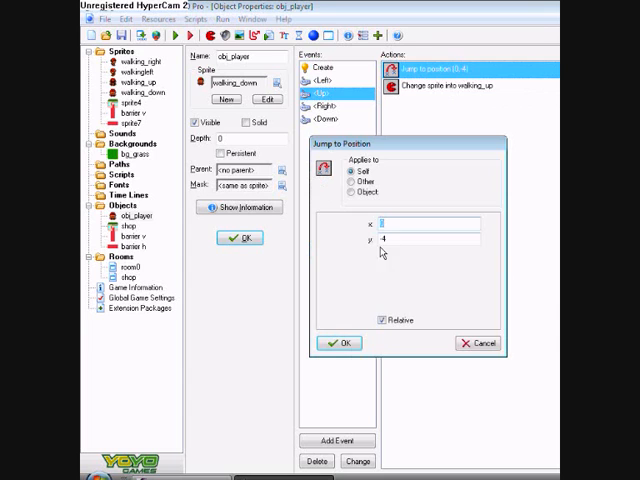
{"action": "left_click", "coordinate": [338, 343]}
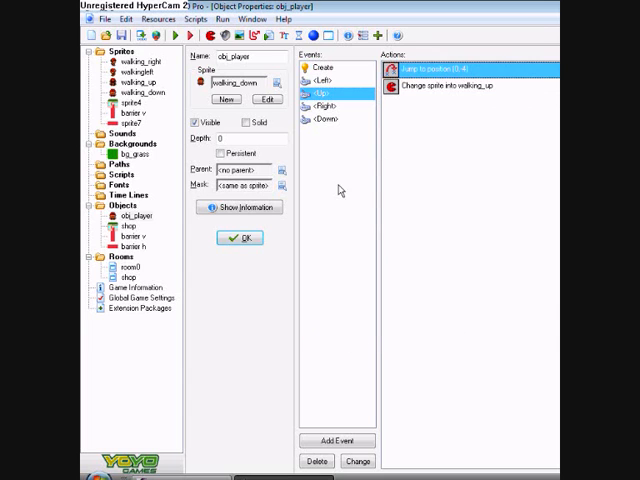
{"action": "left_click", "coordinate": [322, 106]}
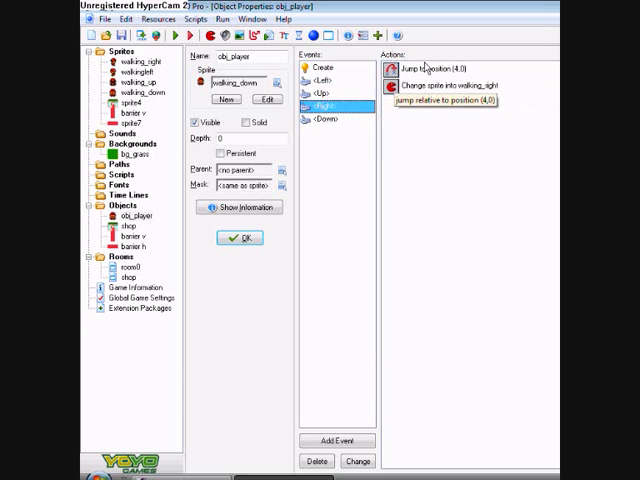
{"action": "mouse_move", "coordinate": [438, 70]}
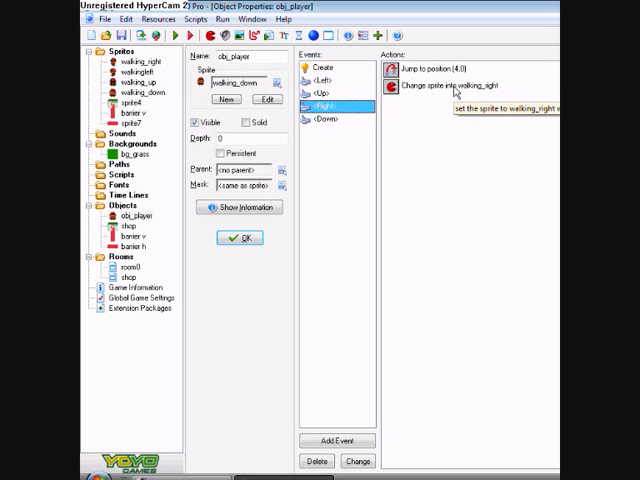
{"action": "left_click", "coordinate": [322, 119]}
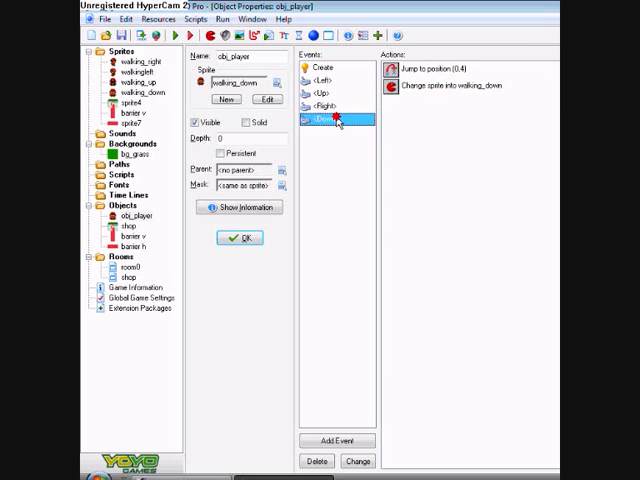
{"action": "mouse_move", "coordinate": [459, 82]}
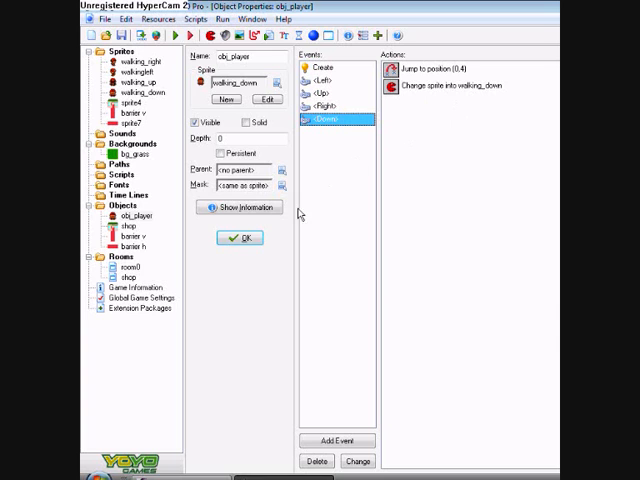
- Open the shop object's properties, showing its obj_player collision code action
{"action": "left_click", "coordinate": [238, 238]}
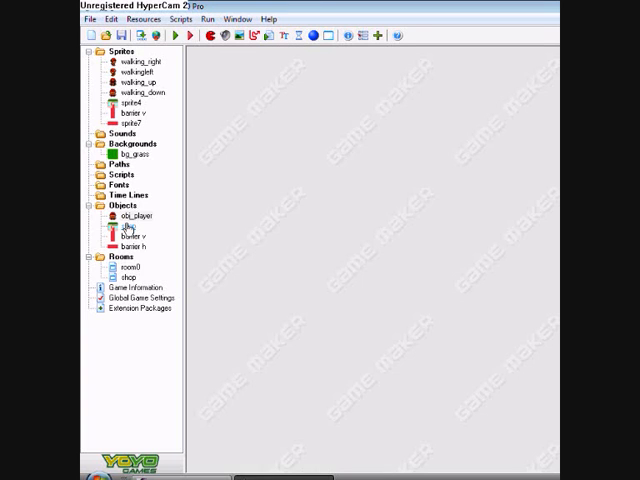
{"action": "double_click", "coordinate": [128, 225]}
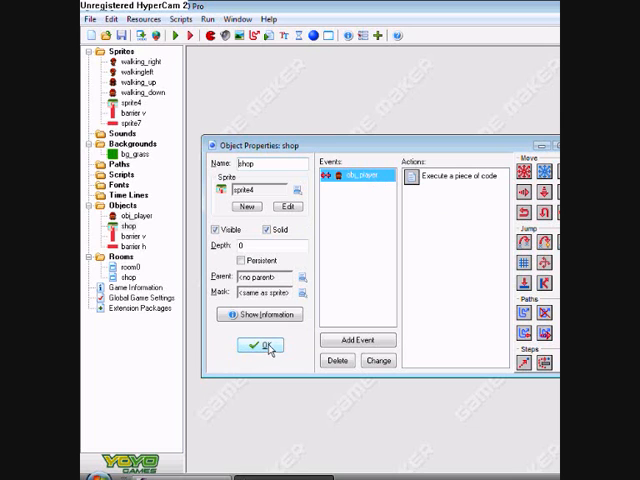
- Close shop, then verify barier v and barier h collisions stop movement at speed 0
{"action": "left_click", "coordinate": [259, 345]}
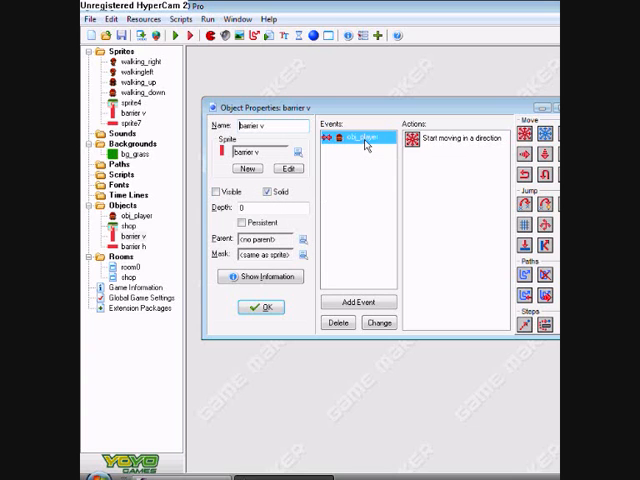
{"action": "double_click", "coordinate": [425, 138]}
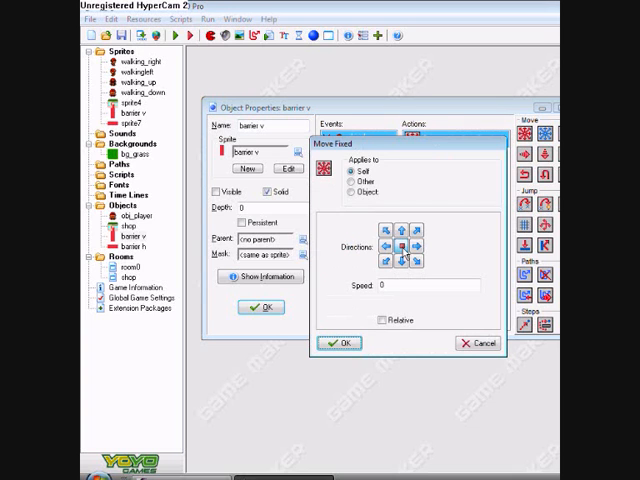
{"action": "left_click", "coordinate": [340, 342]}
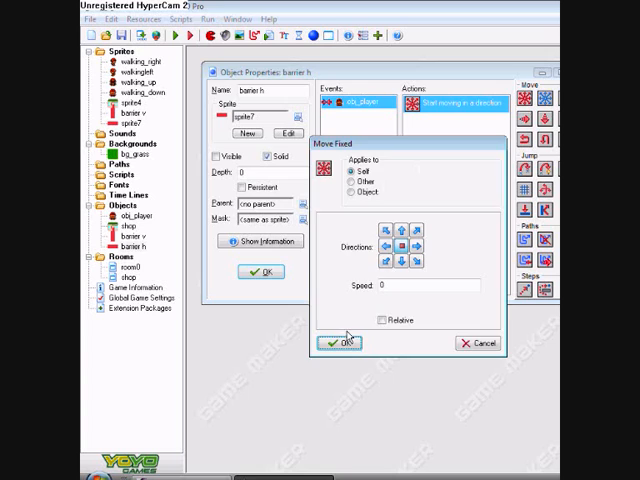
{"action": "left_click", "coordinate": [340, 342]}
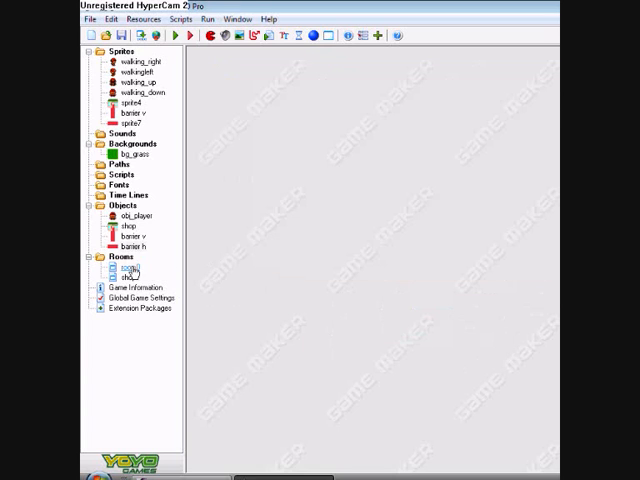
{"action": "left_click", "coordinate": [130, 278]}
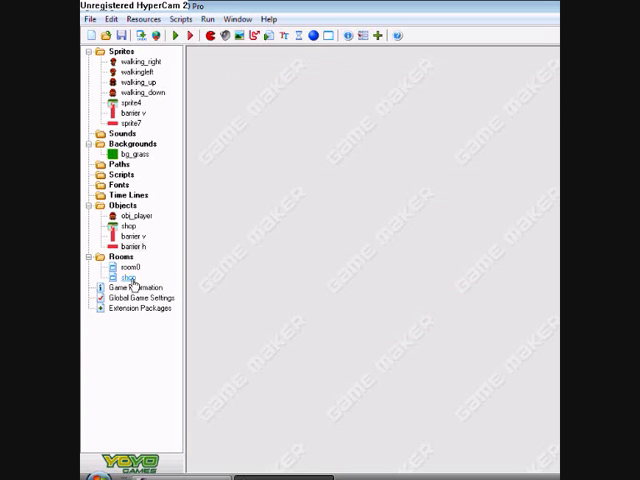
{"action": "double_click", "coordinate": [130, 277]}
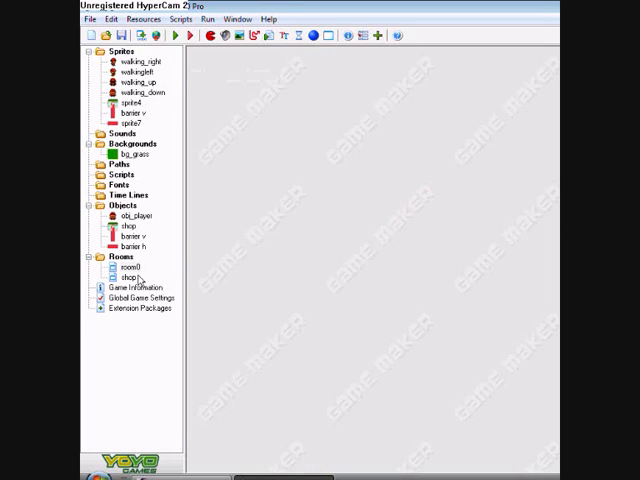
{"action": "double_click", "coordinate": [130, 276]}
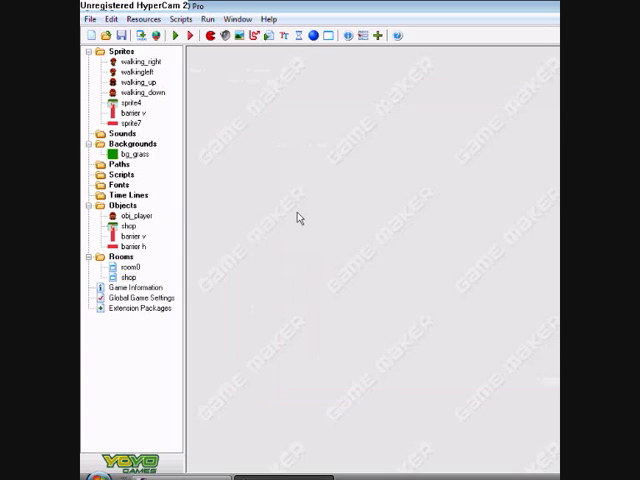
{"action": "left_click", "coordinate": [130, 246]}
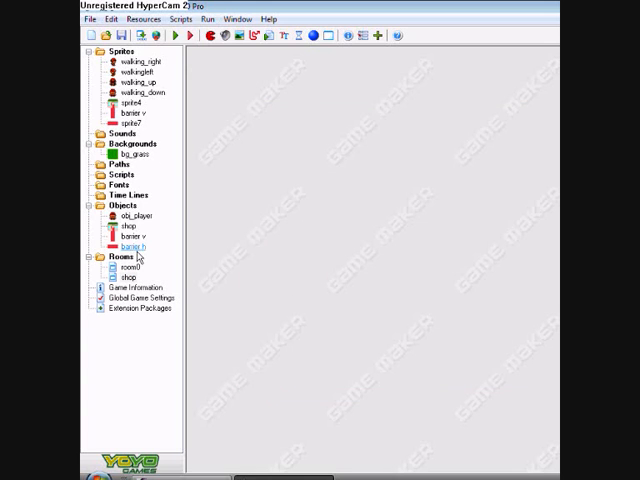
{"action": "double_click", "coordinate": [128, 225]}
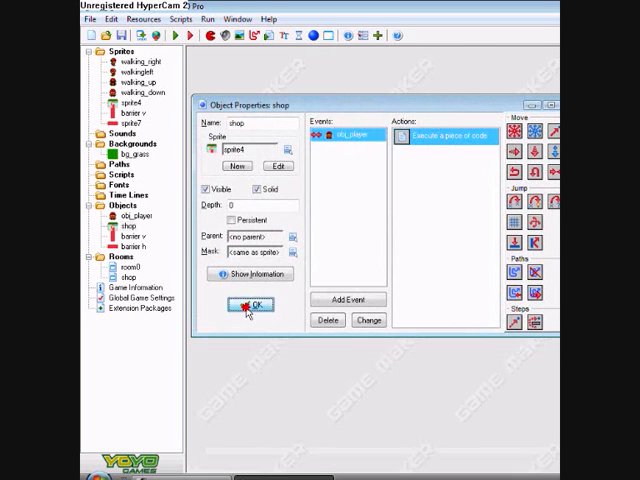
{"action": "left_click", "coordinate": [251, 304]}
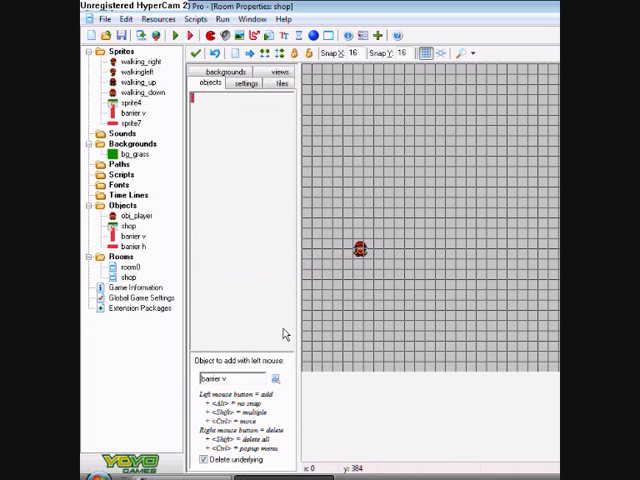
{"action": "mouse_move", "coordinate": [313, 373]}
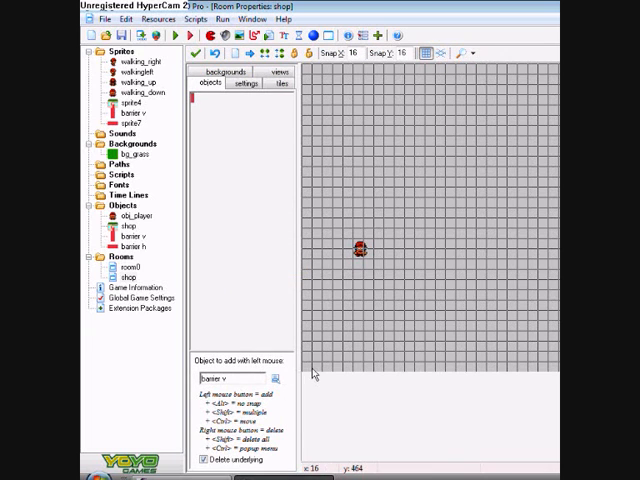
- Drag vertical barriers along the room's left edge and horizontal barriers along the bottom
{"action": "left_click_drag", "start_coordinate": [303, 110], "coordinate": [303, 360]}
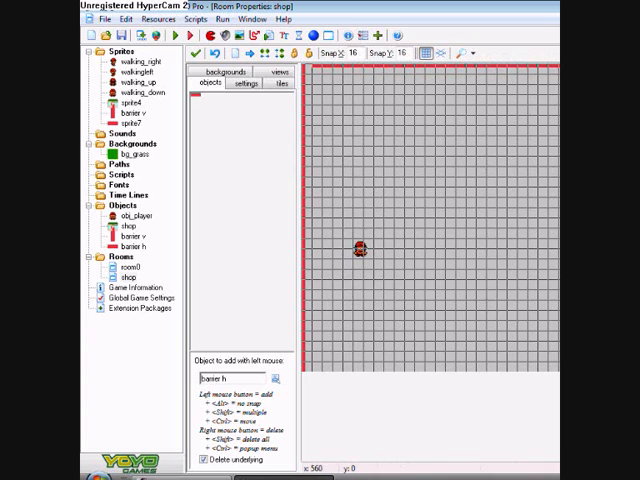
{"action": "mouse_move", "coordinate": [311, 70]}
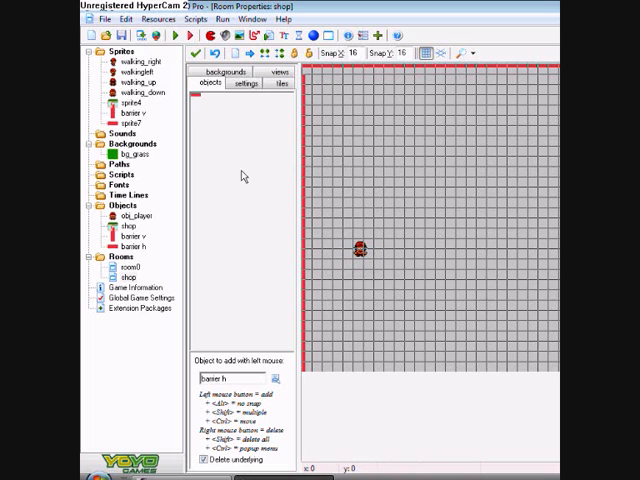
{"action": "mouse_move", "coordinate": [530, 240]}
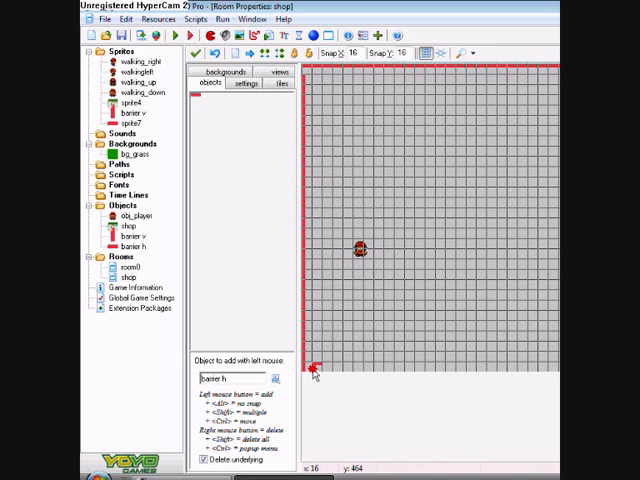
{"action": "left_click_drag", "start_coordinate": [313, 368], "coordinate": [483, 368]}
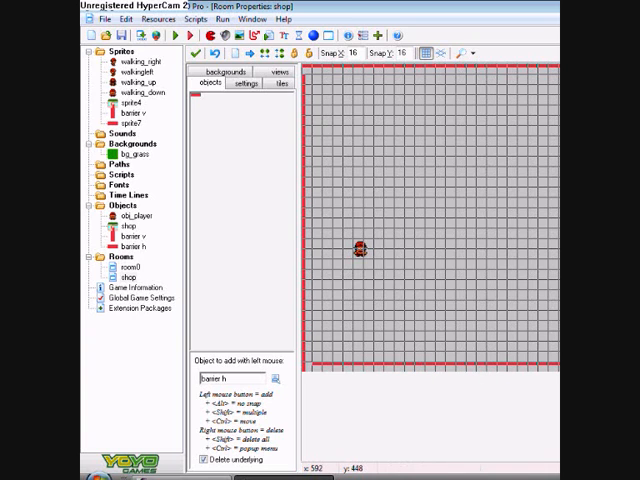
{"action": "mouse_move", "coordinate": [377, 242]}
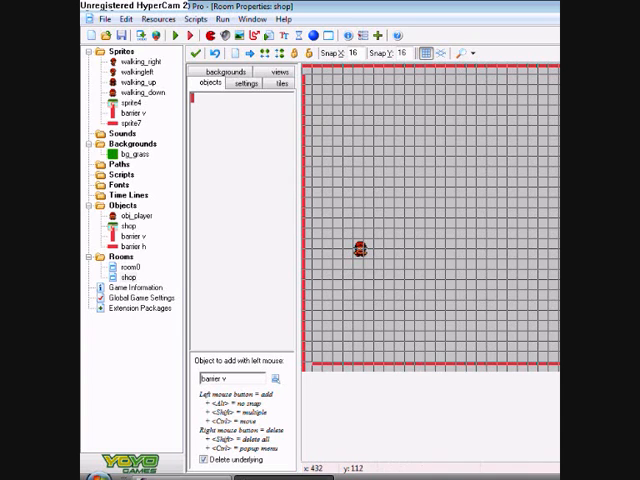
{"action": "mouse_move", "coordinate": [360, 363]}
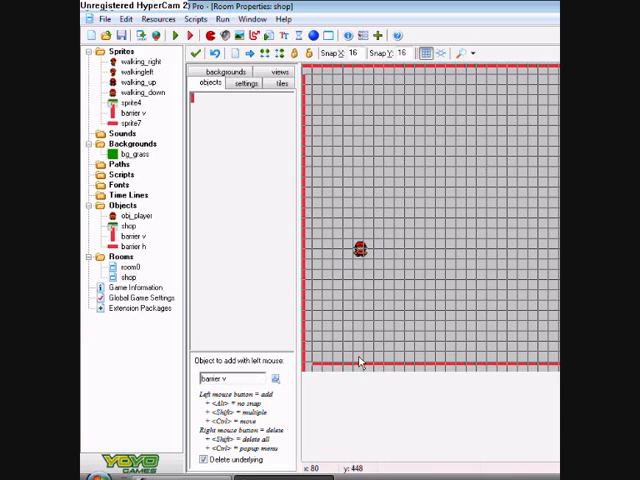
- Place a bottom-left corner barrier and add a horizontal barrier to the bottom wall
{"action": "left_click", "coordinate": [315, 363]}
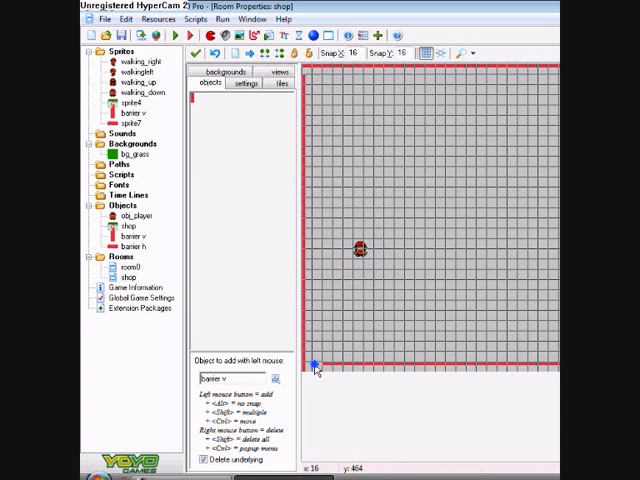
{"action": "mouse_move", "coordinate": [327, 290]}
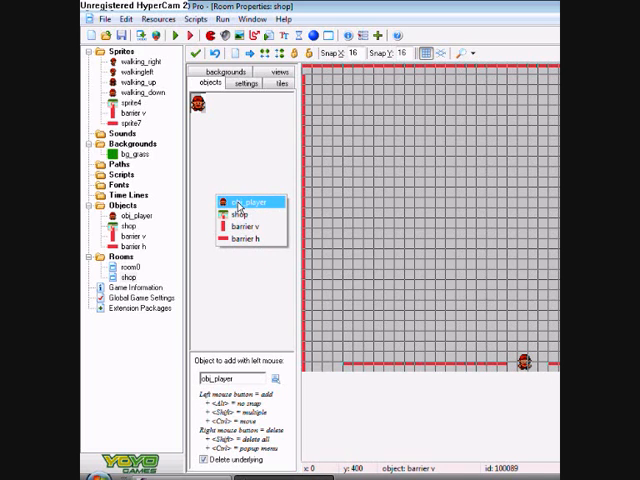
{"action": "left_click", "coordinate": [243, 239]}
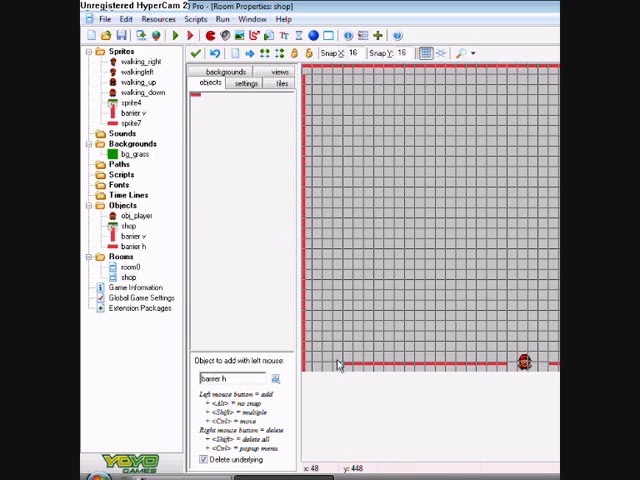
{"action": "left_click", "coordinate": [310, 366]}
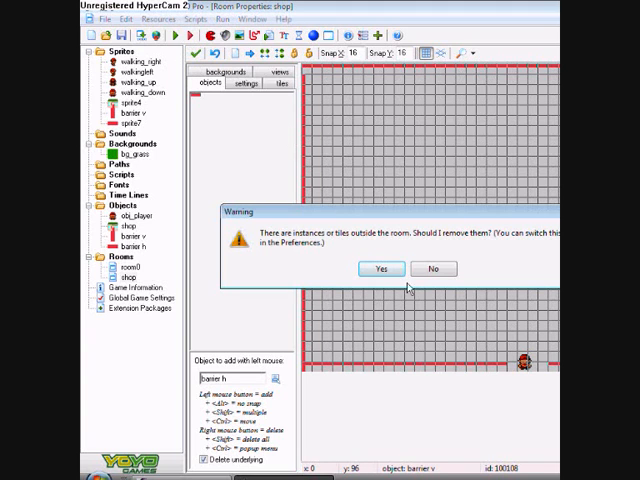
- Dismiss the out-of-room instances warning and run the game
{"action": "left_click", "coordinate": [380, 268]}
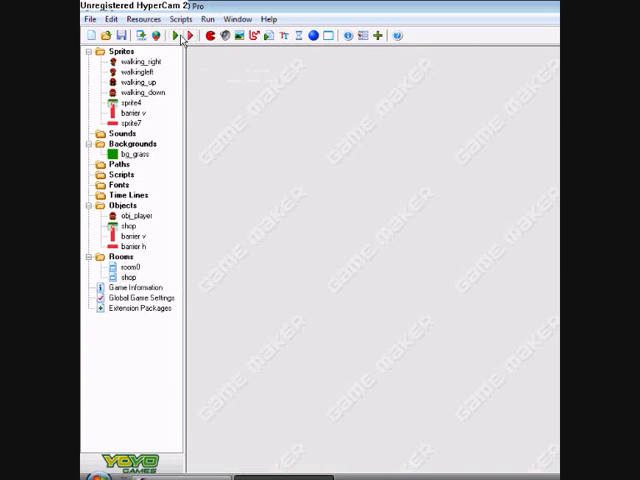
{"action": "left_click", "coordinate": [172, 36]}
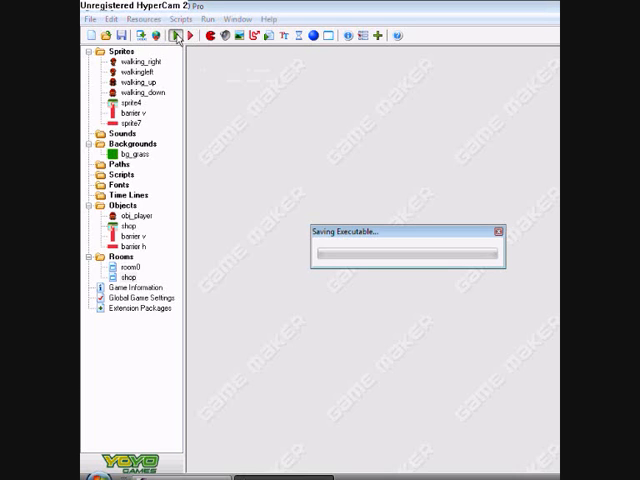